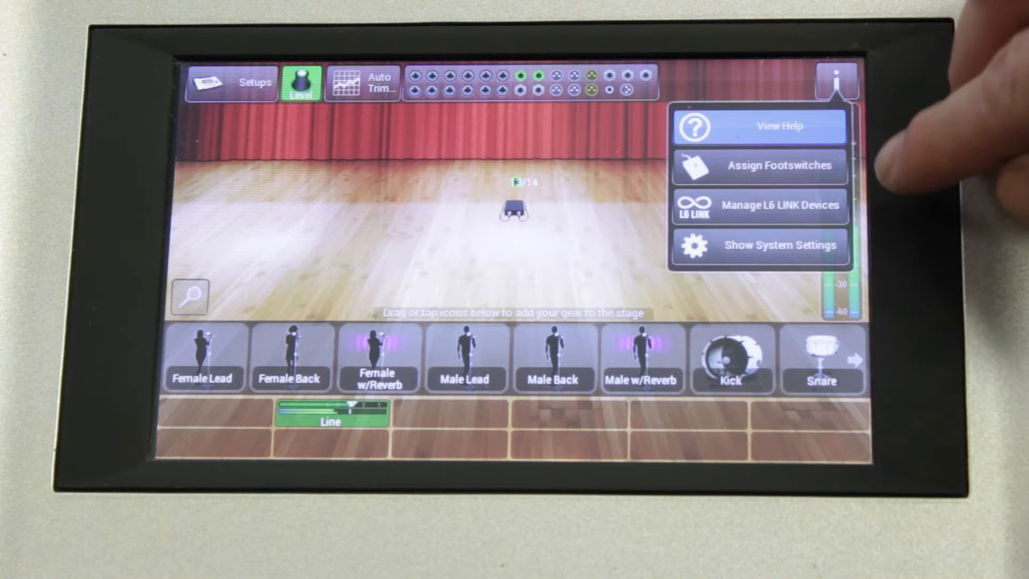
# - Look over the Wi-Fi networks, including M20d Mixer, then return to the home screen
pyautogui.click(759, 245)
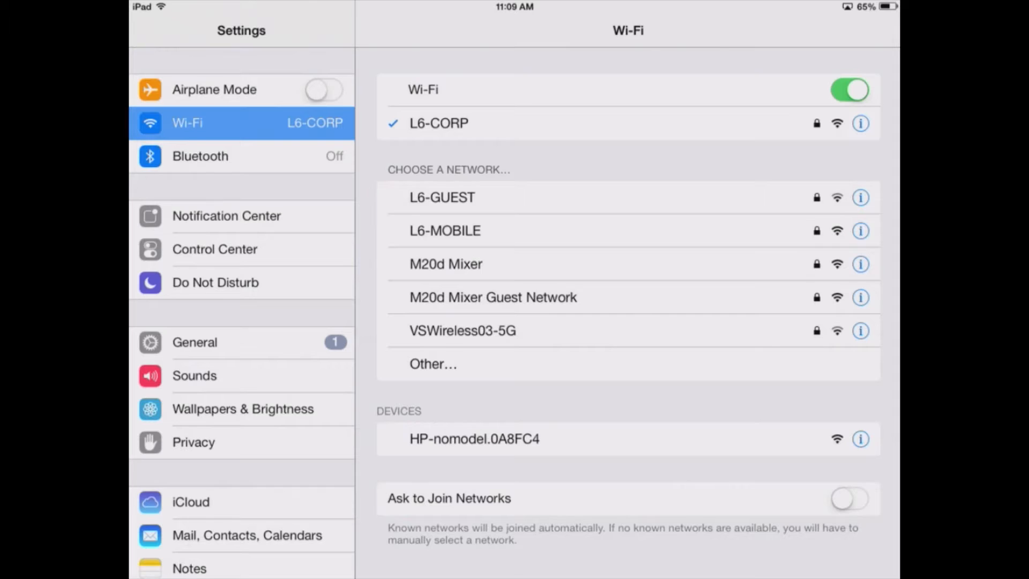
pyautogui.click(859, 122)
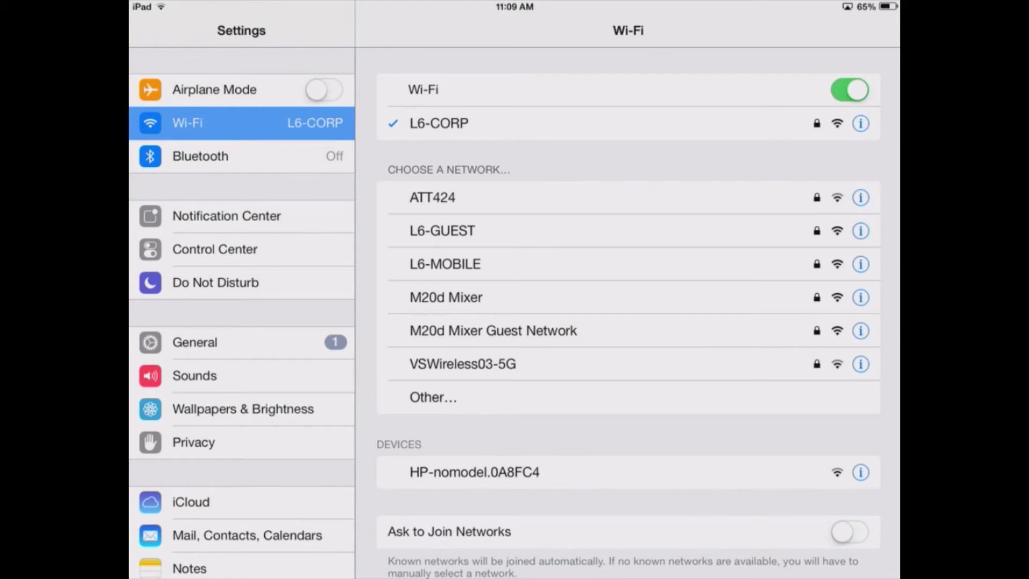
pyautogui.press('home')
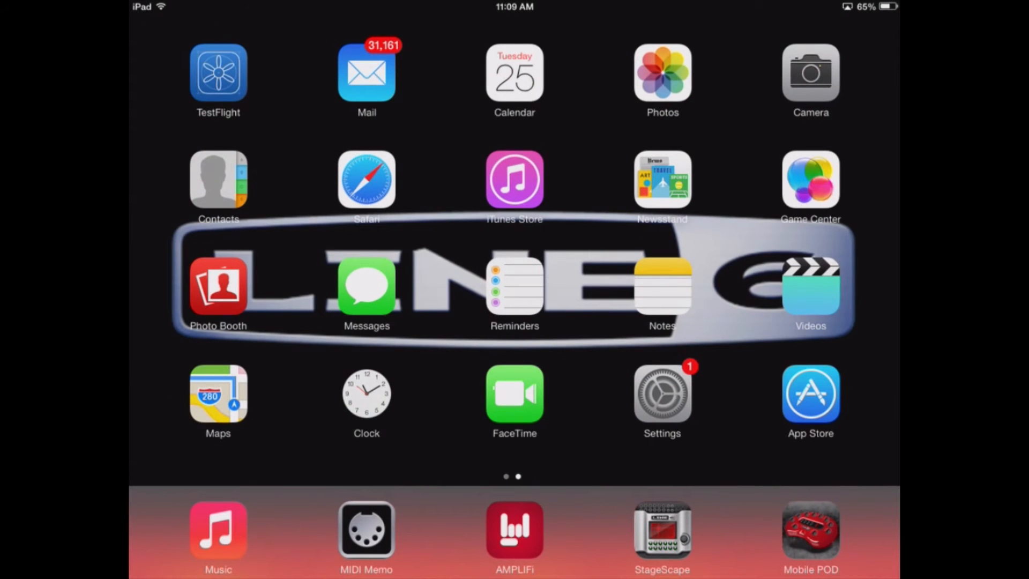
# - Launch StageScape Remote and enter the mixer PIN to connect to StageScapeM20d
pyautogui.click(661, 528)
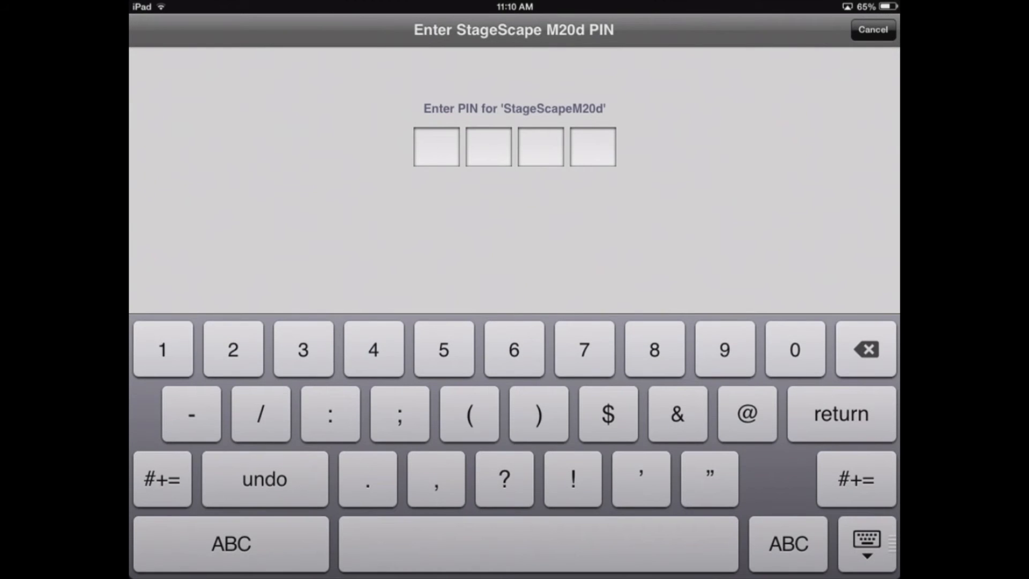
pyautogui.click(724, 349)
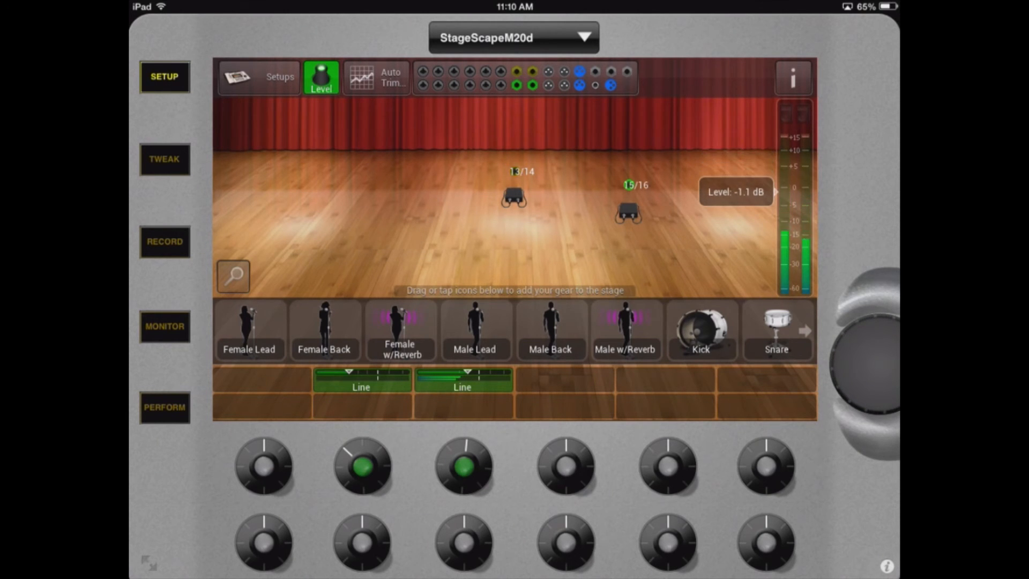
pyautogui.click(165, 160)
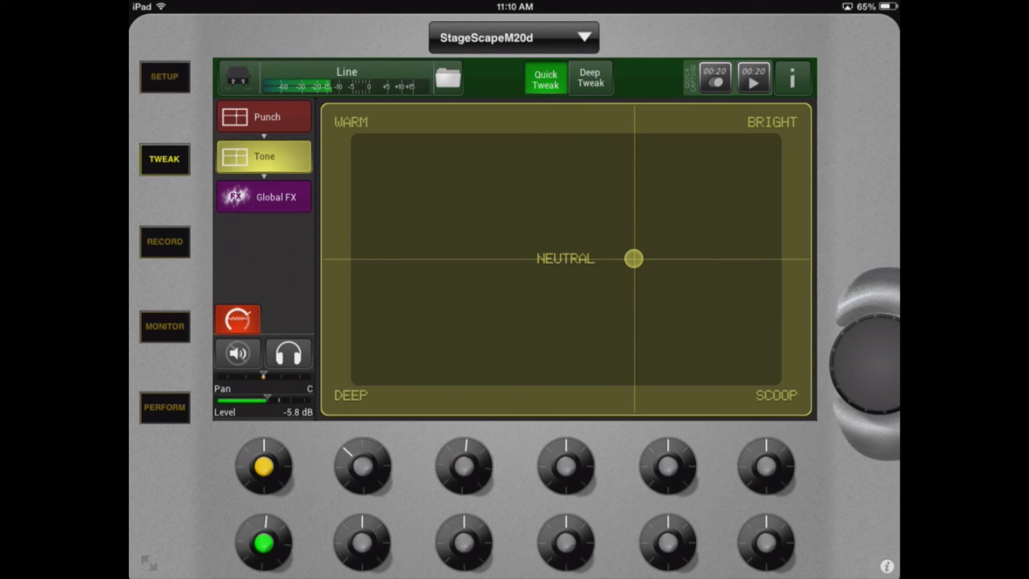
pyautogui.click(164, 76)
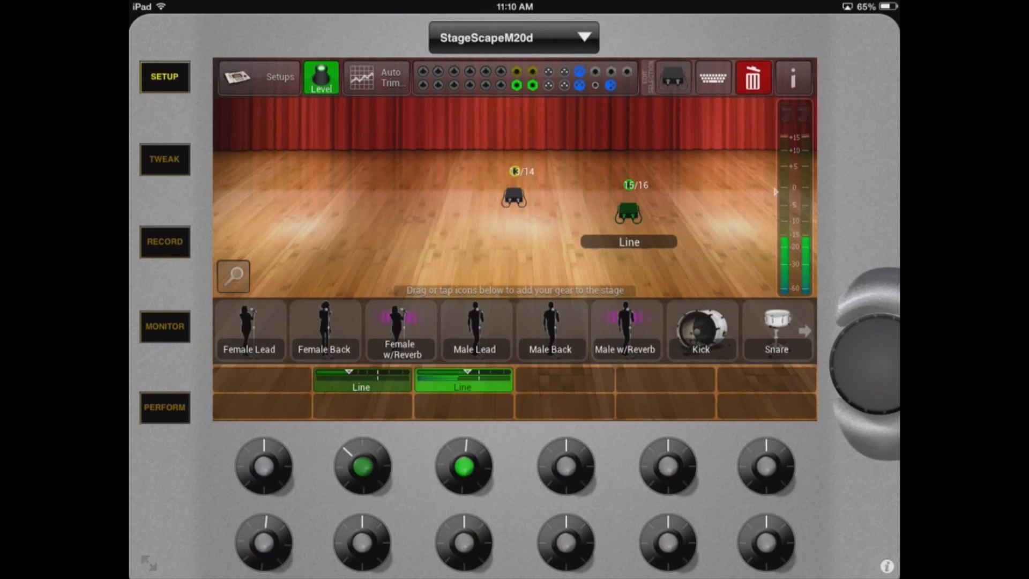